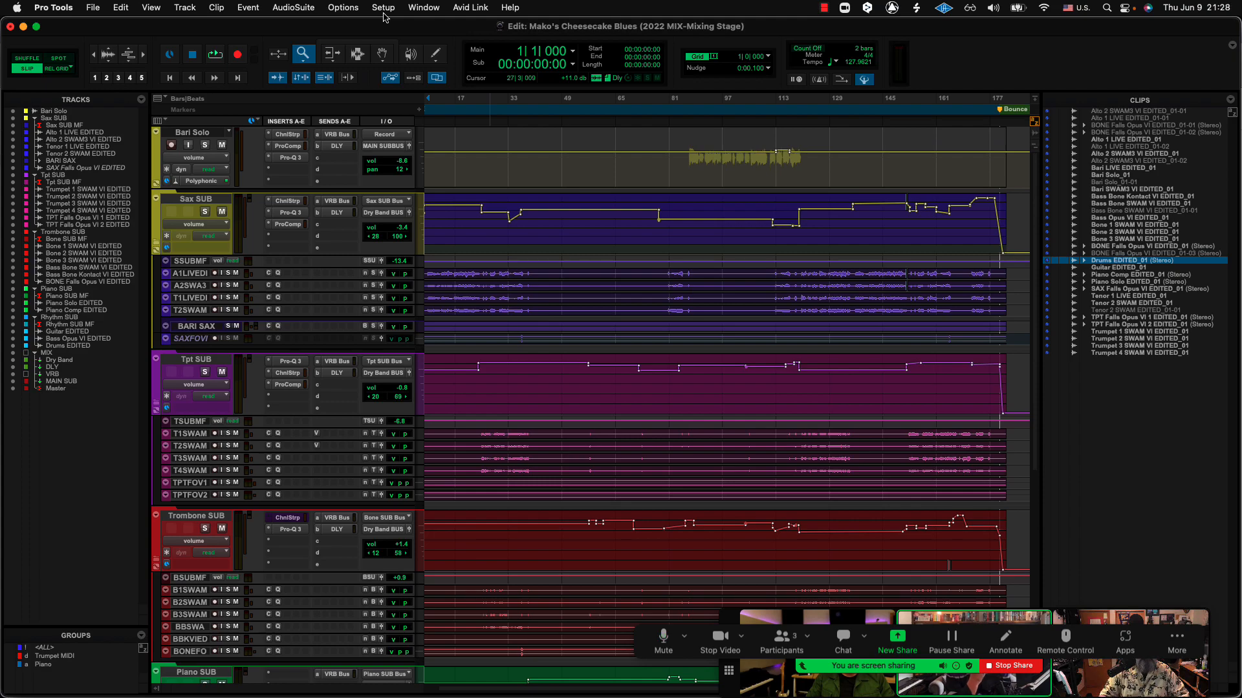
# Step: Show the Setup menu options for the session
pyautogui.click(384, 7)
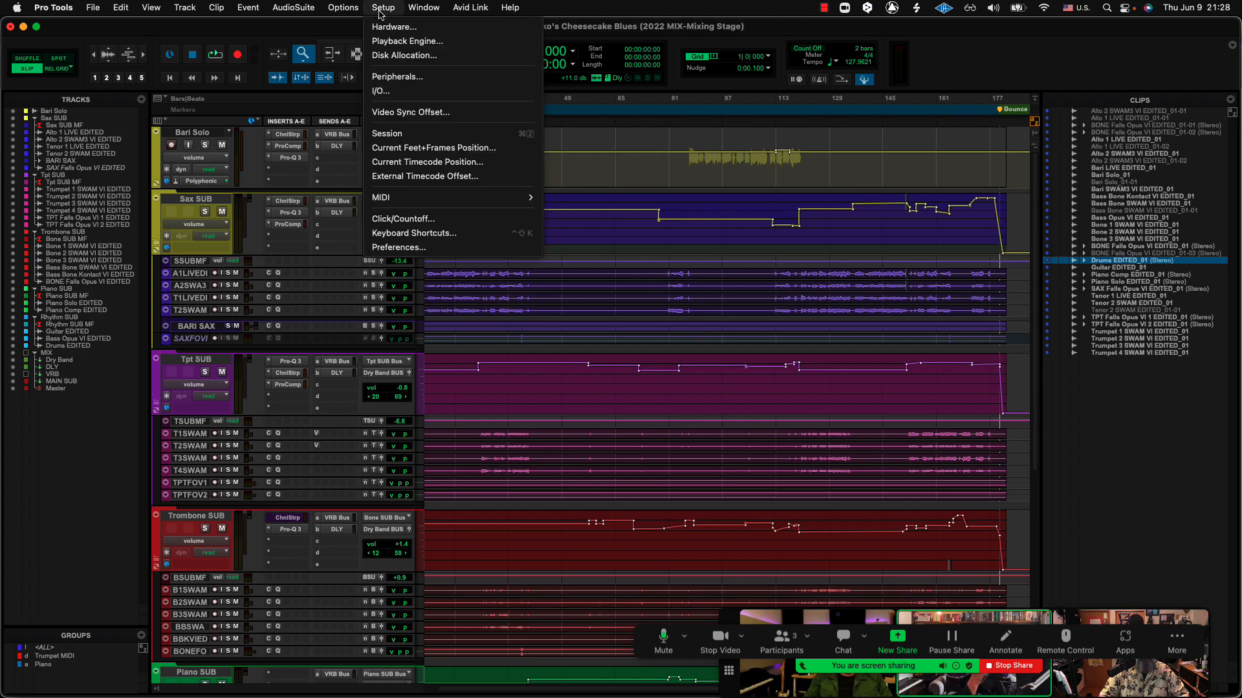
# Step: Bring up I/O Setup on the Output page with the audition path at Out 1-2
pyautogui.click(381, 91)
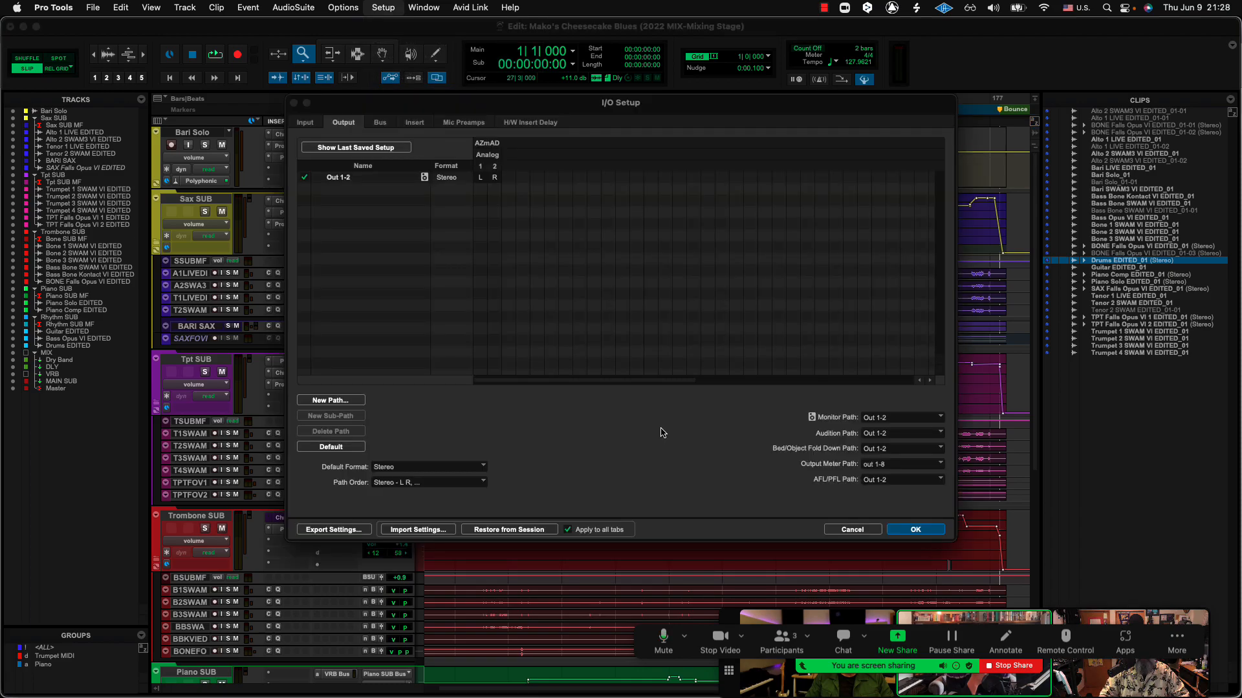
pyautogui.moveTo(617, 423)
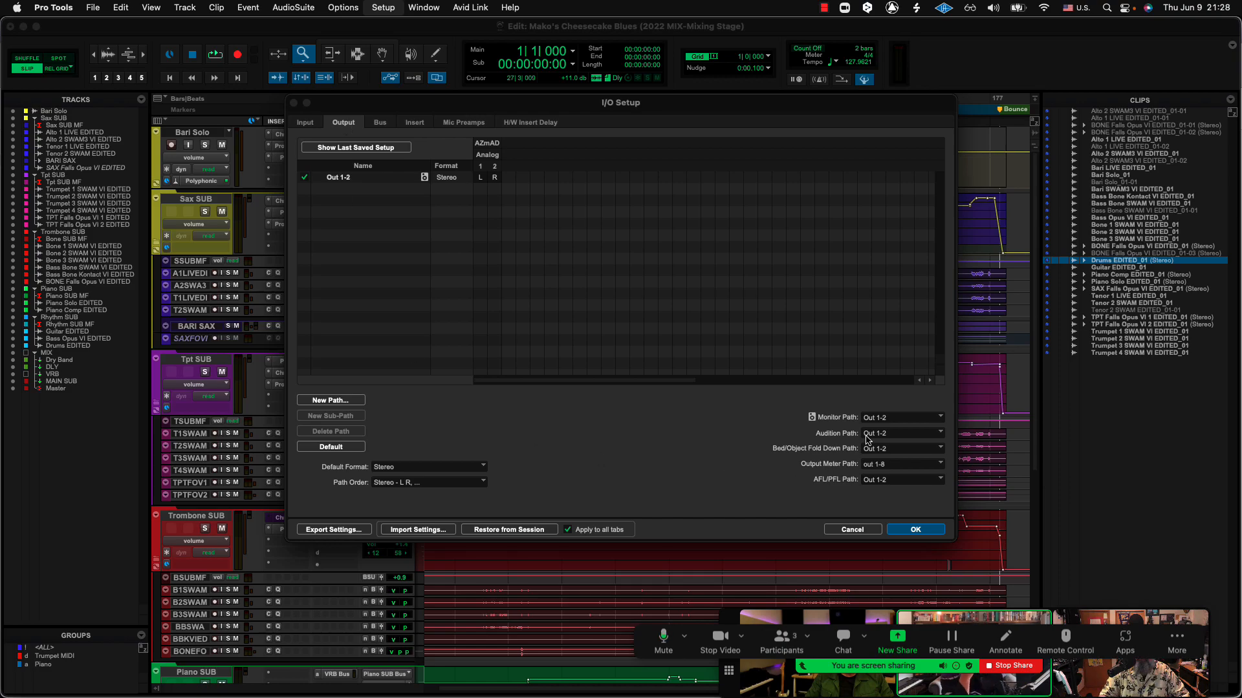
pyautogui.moveTo(867, 441)
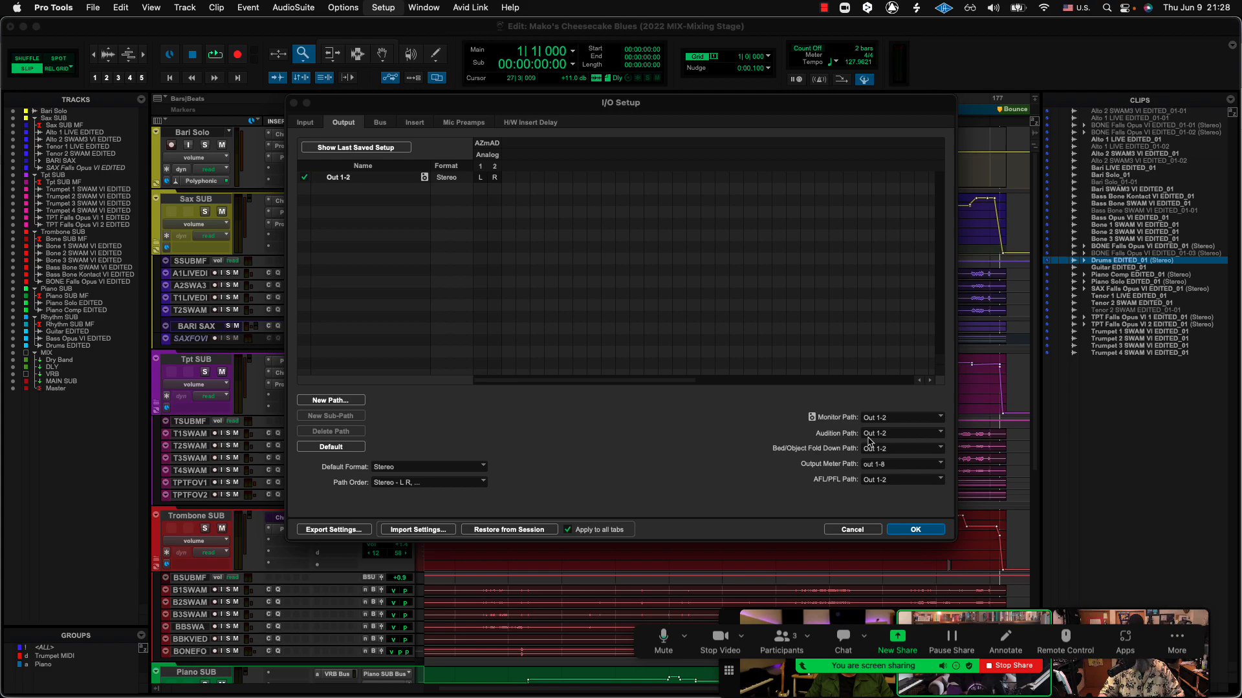
pyautogui.moveTo(875, 444)
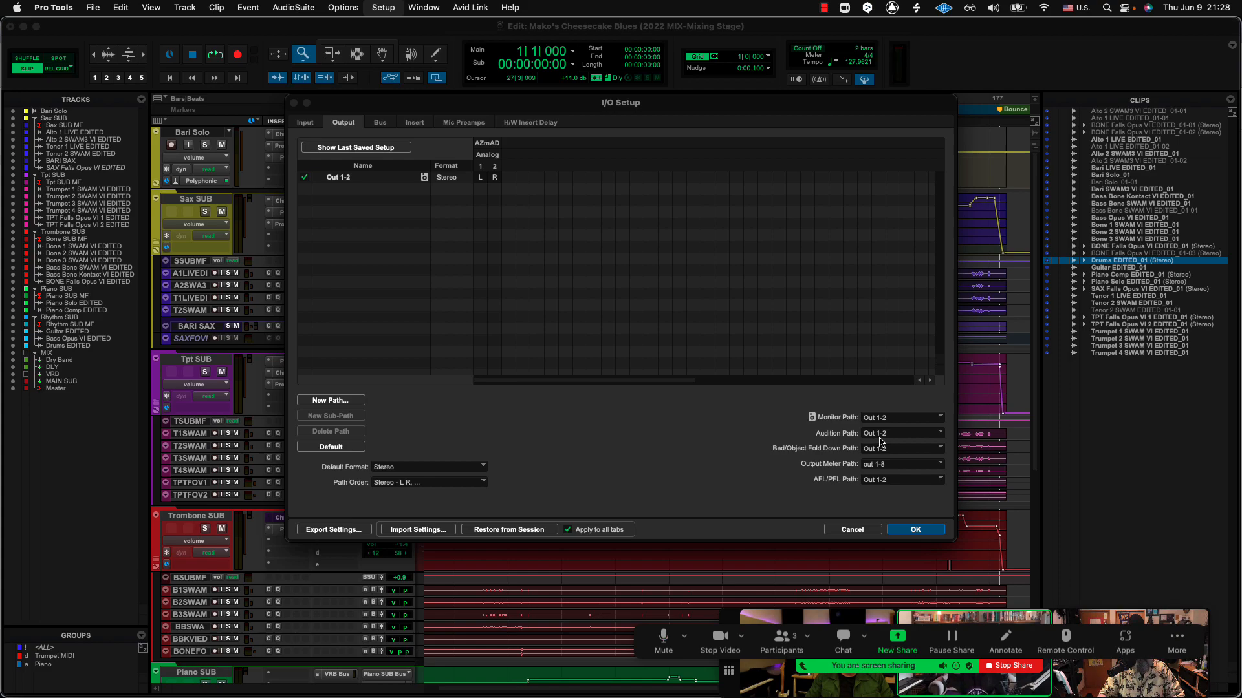
pyautogui.moveTo(881, 442)
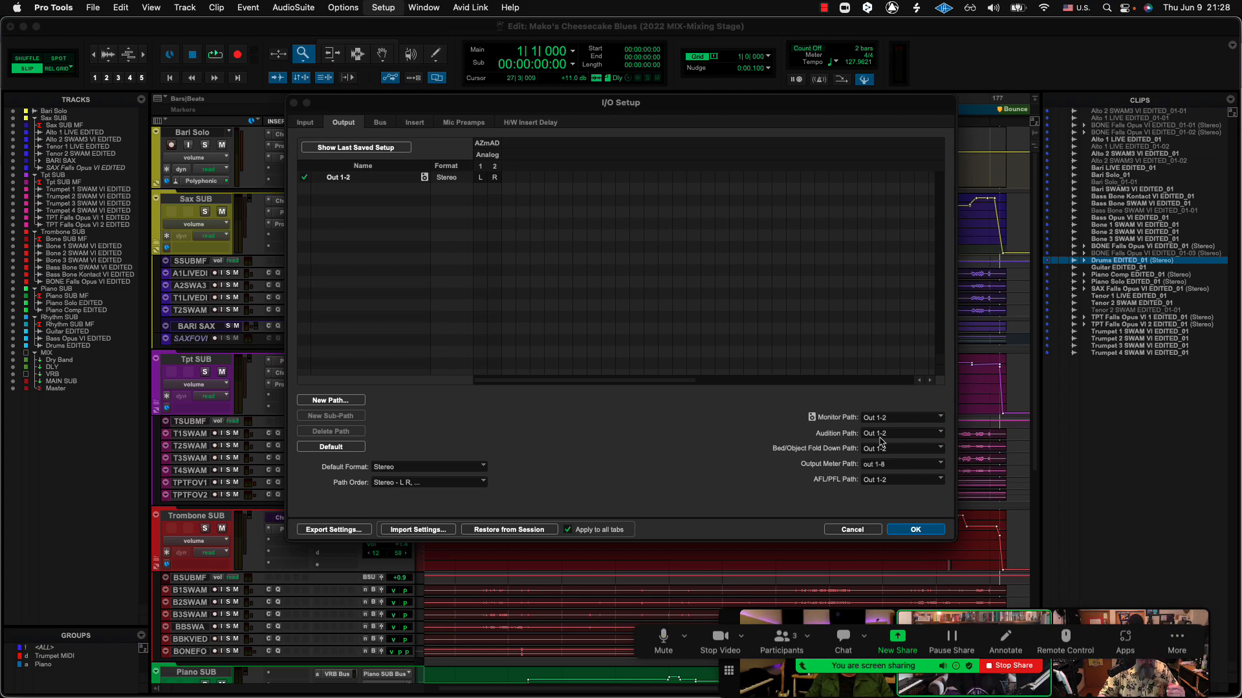
pyautogui.moveTo(887, 440)
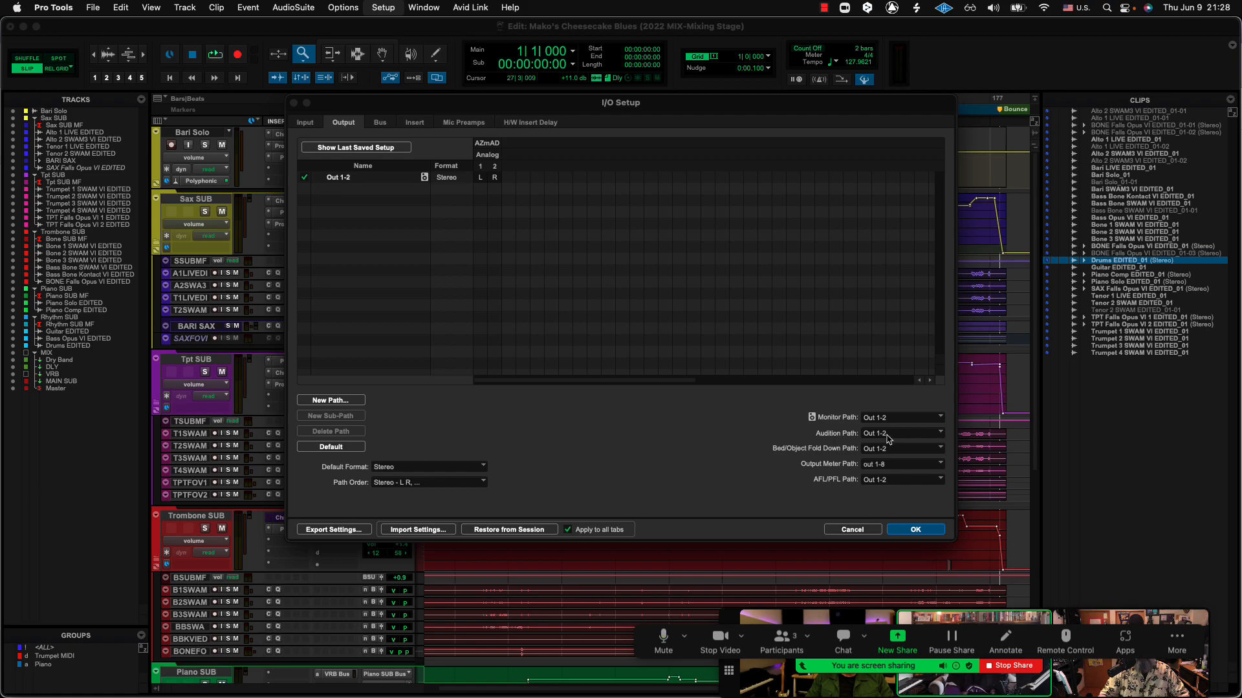
pyautogui.moveTo(887, 441)
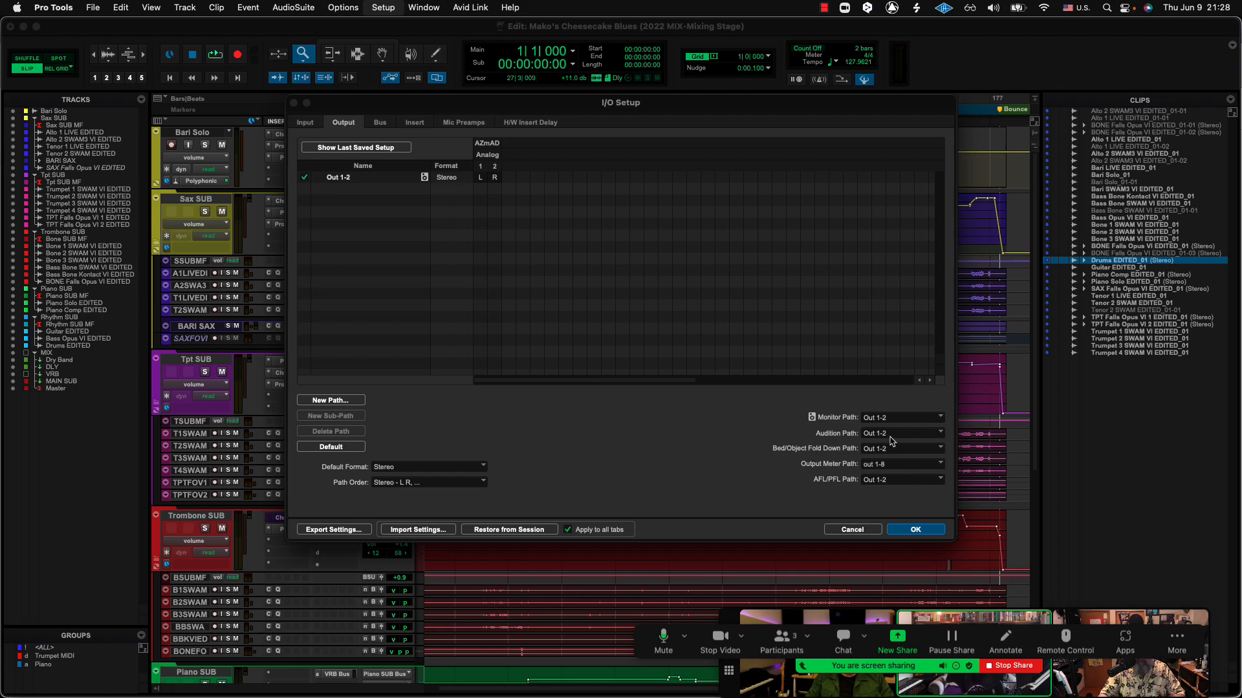
pyautogui.moveTo(893, 439)
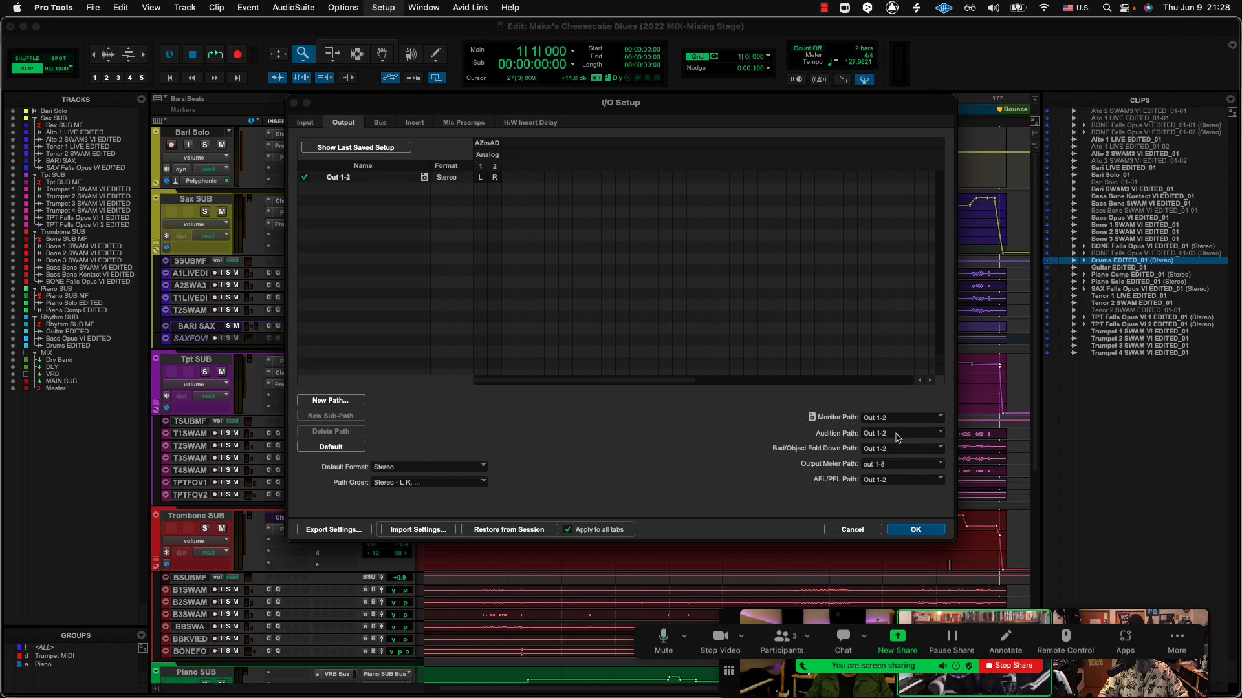
pyautogui.click(900, 433)
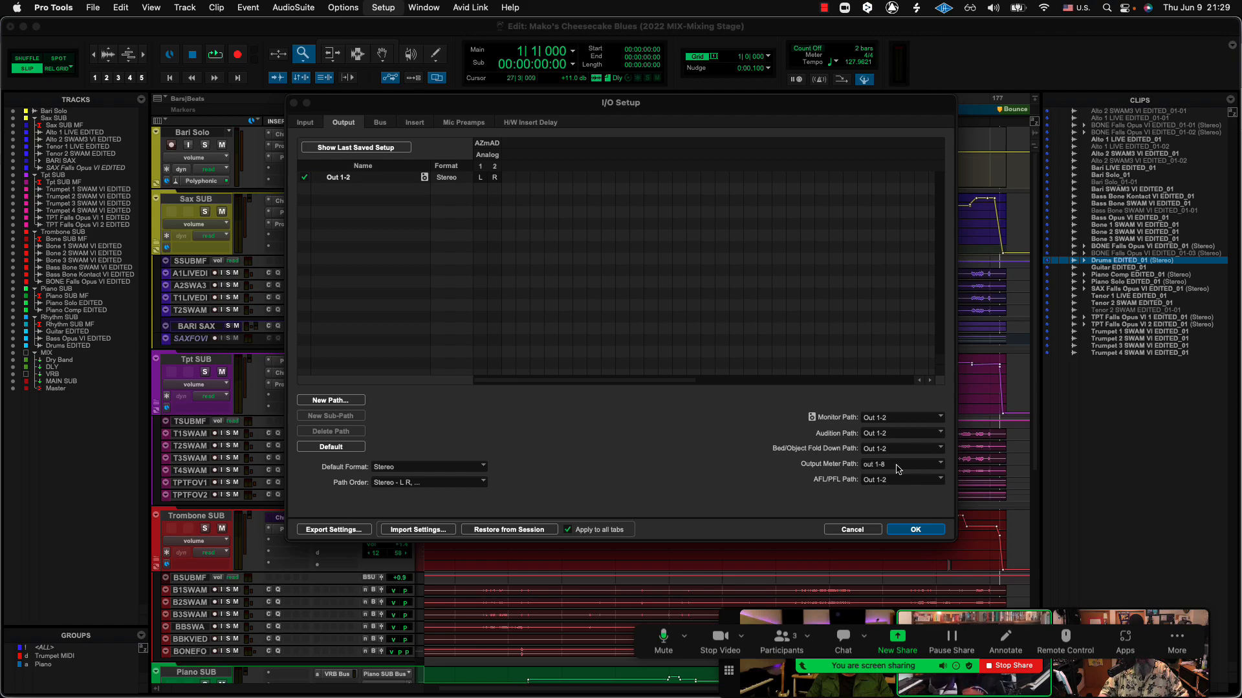
pyautogui.moveTo(909, 443)
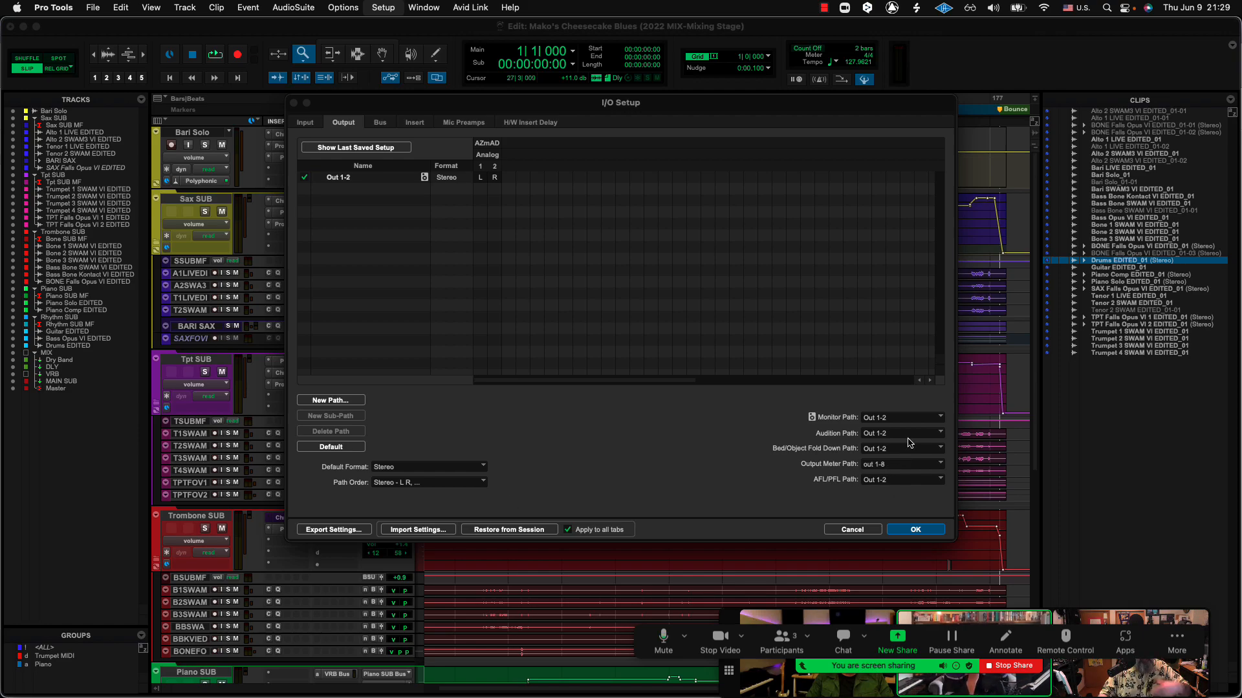
pyautogui.click(938, 433)
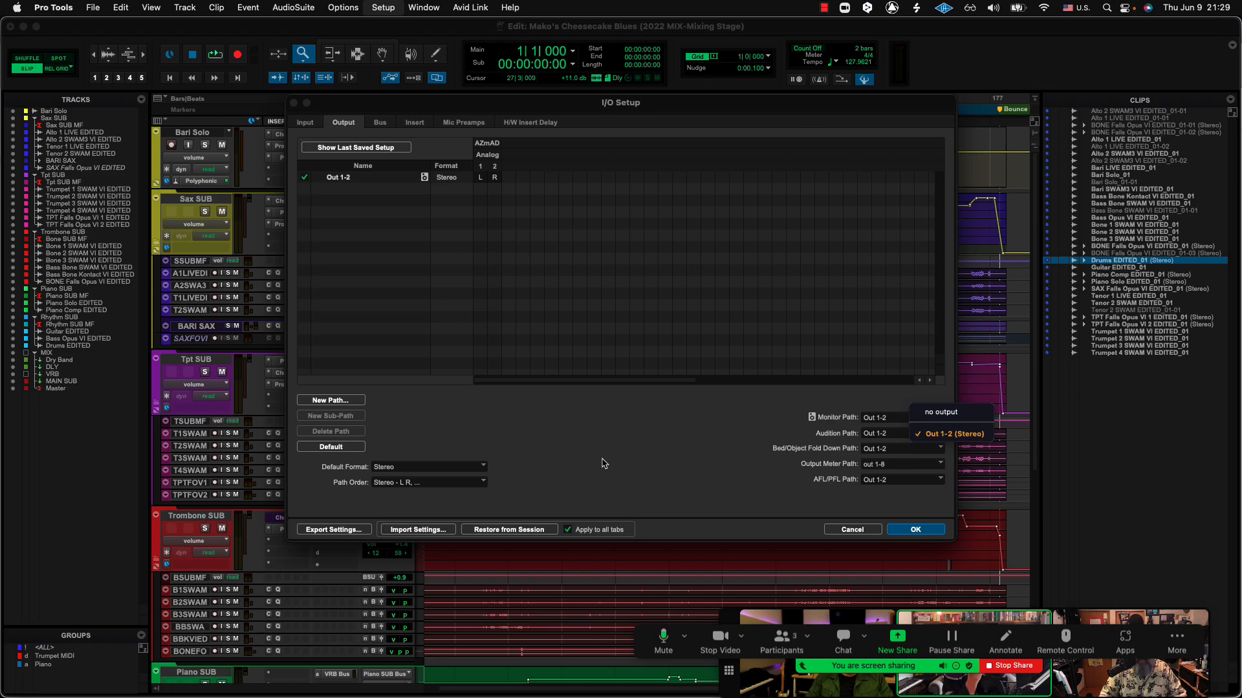
pyautogui.moveTo(884, 440)
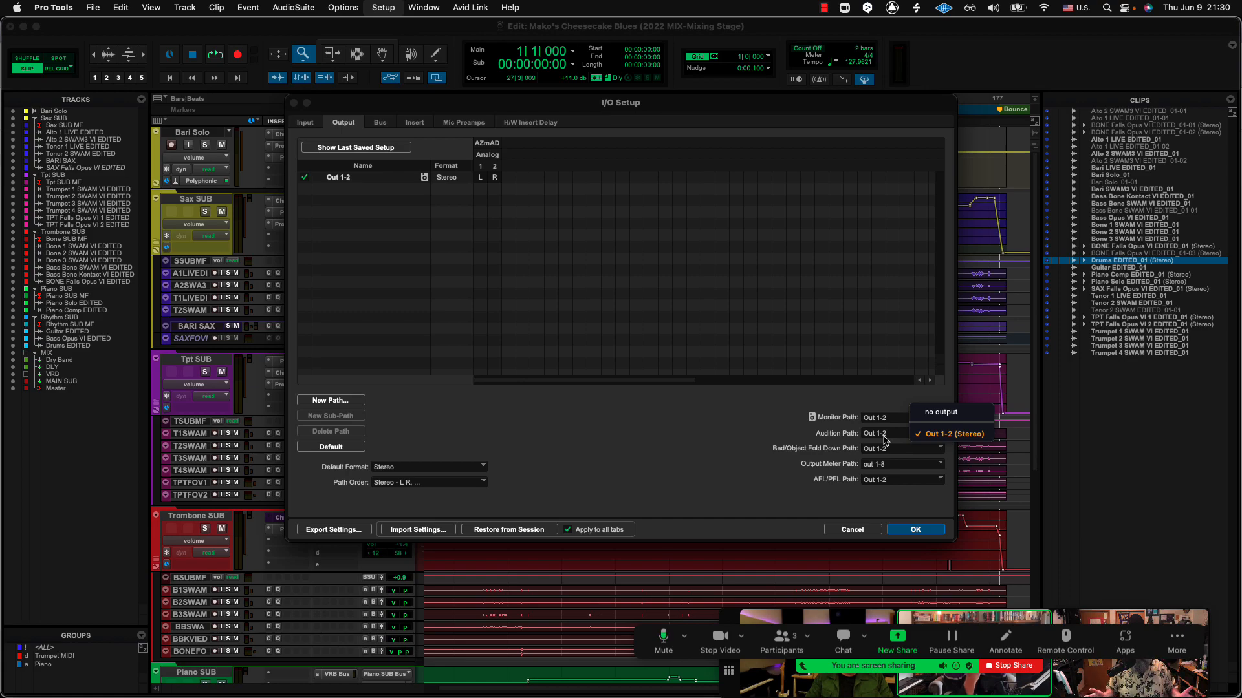
pyautogui.moveTo(910, 433)
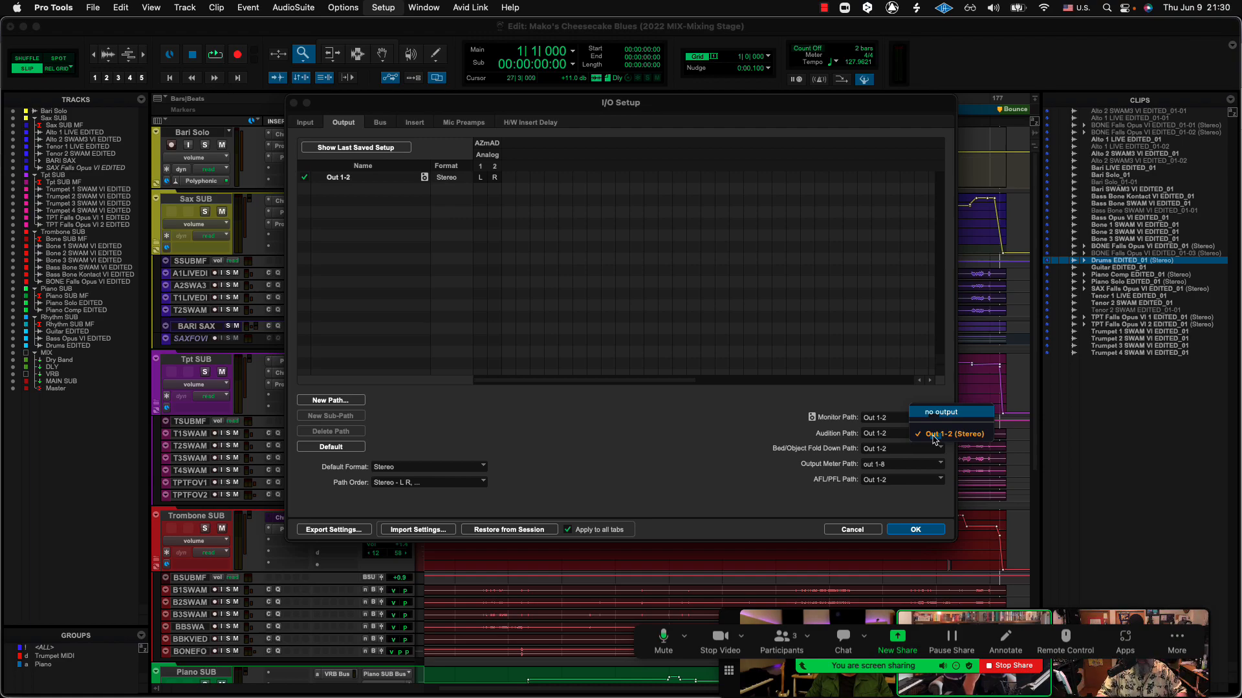
pyautogui.moveTo(892, 526)
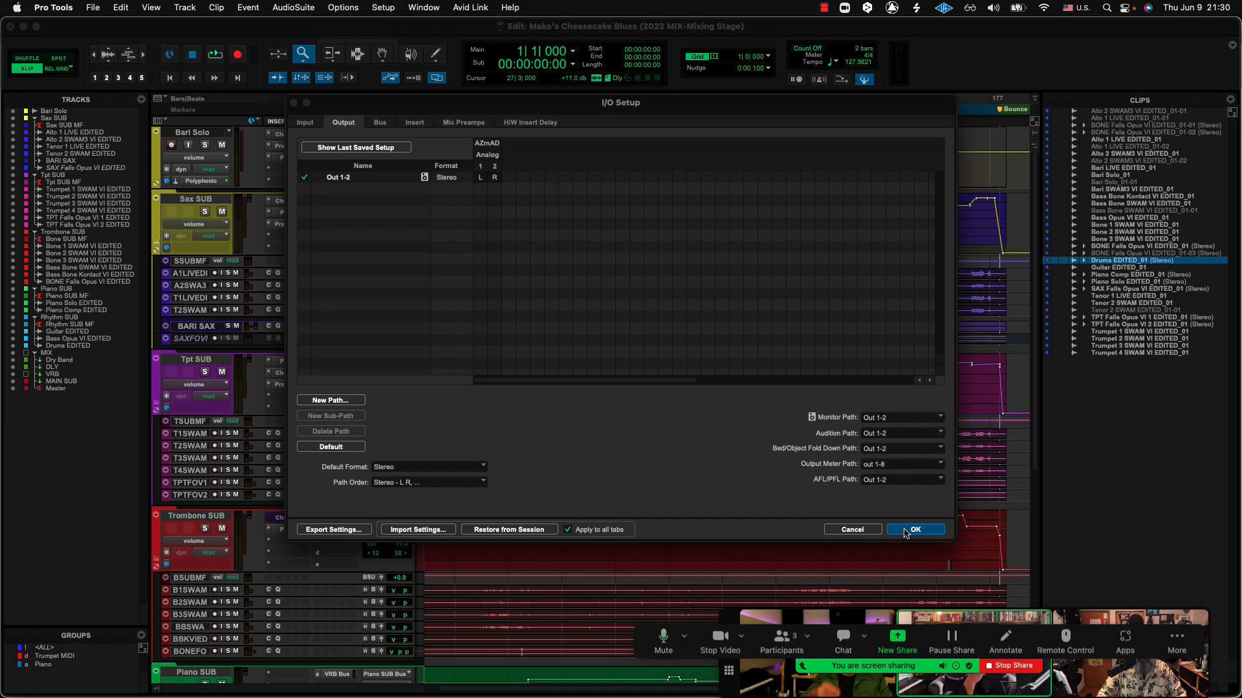
# Step: Accept the I/O Setup with audition path Out 1-2 and return to the Edit window
pyautogui.click(914, 529)
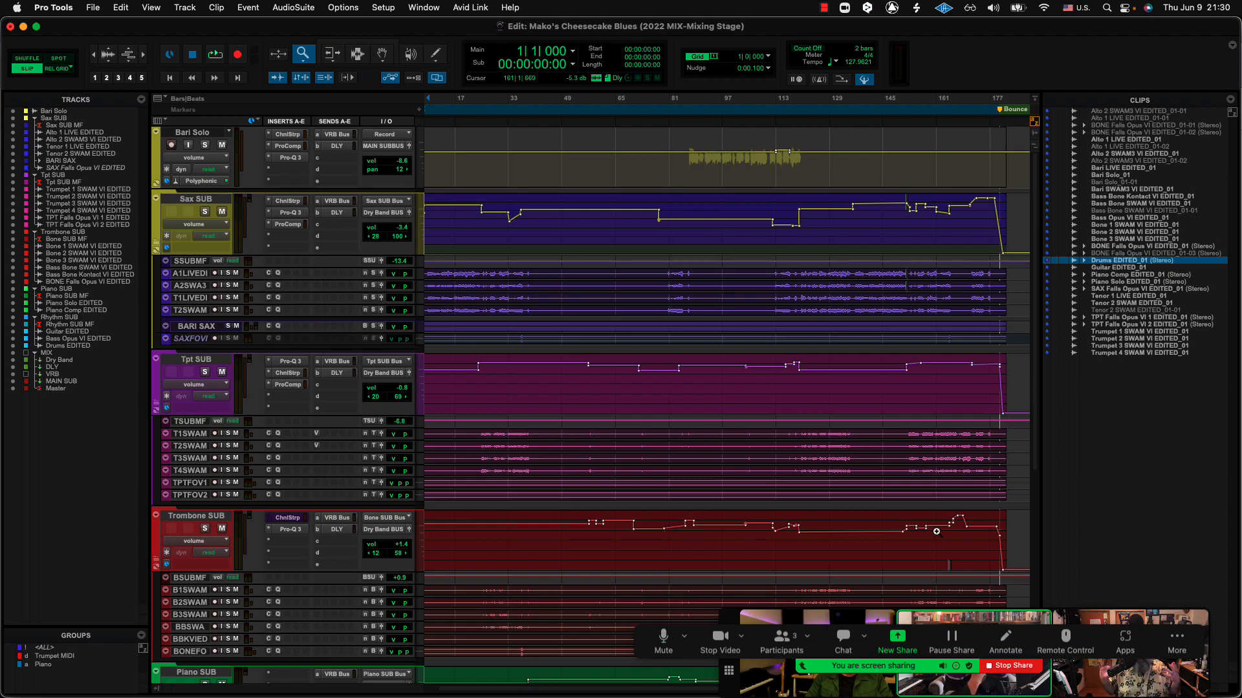
pyautogui.click(546, 170)
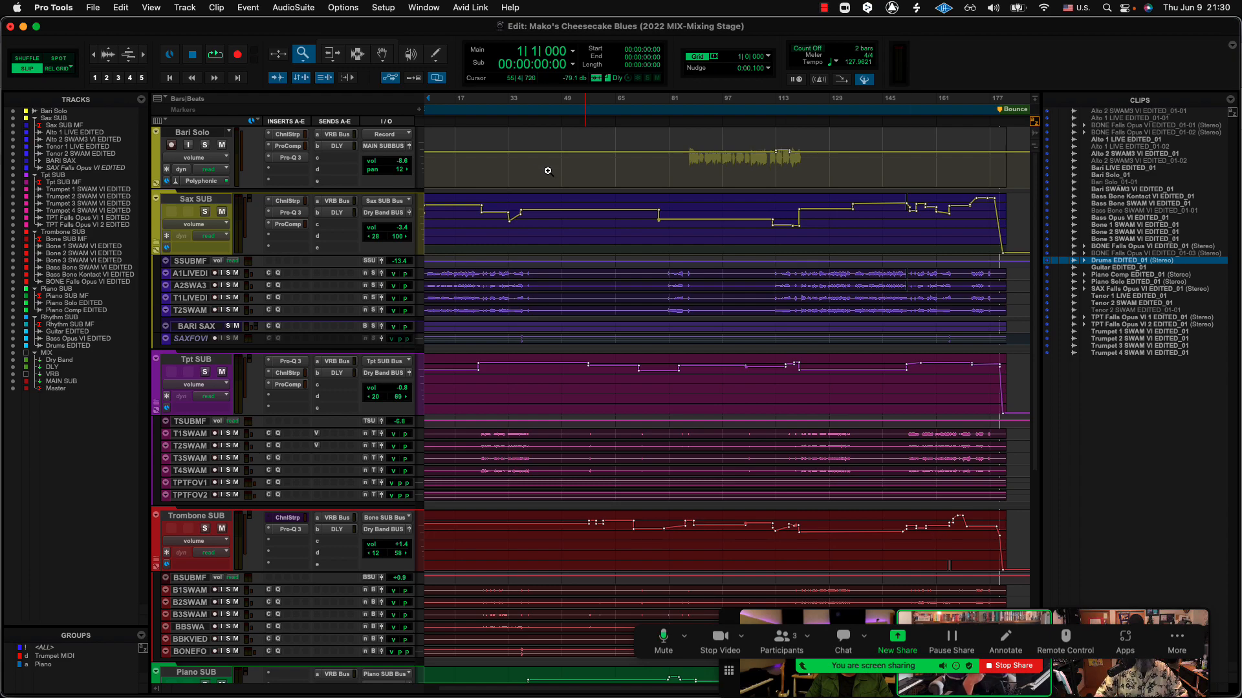
# Step: Show the Workspace browser, then the Setup menu options again
pyautogui.click(423, 7)
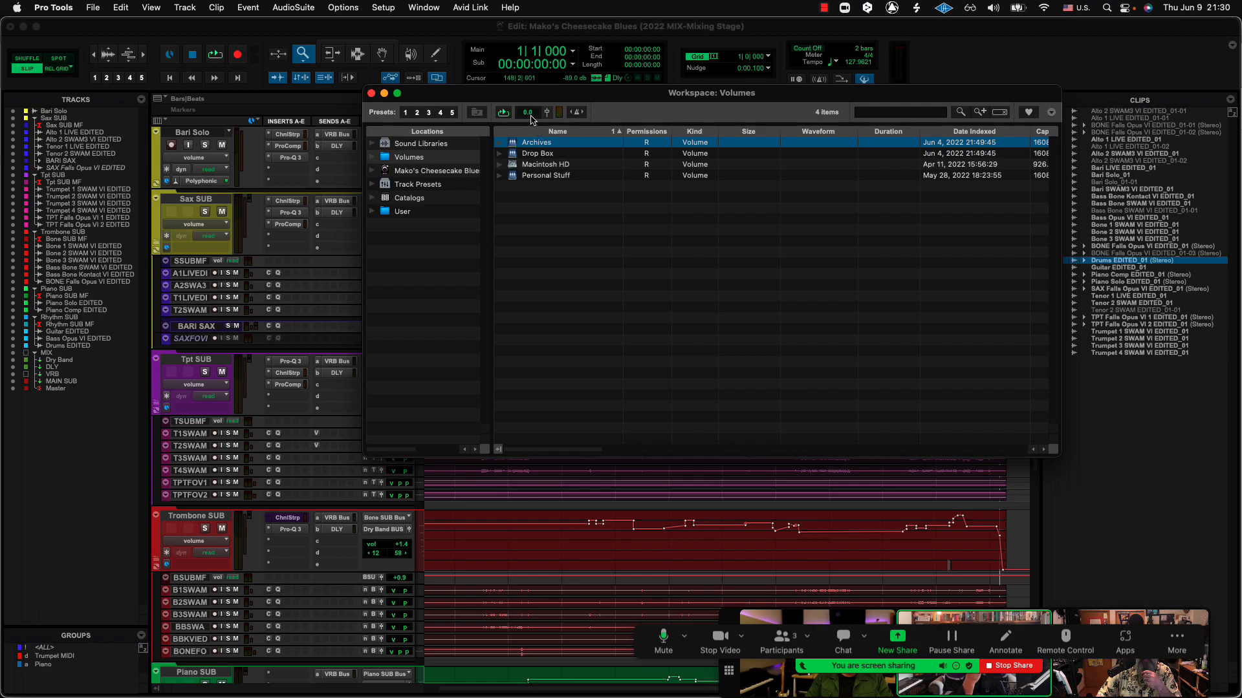
pyautogui.moveTo(530, 120)
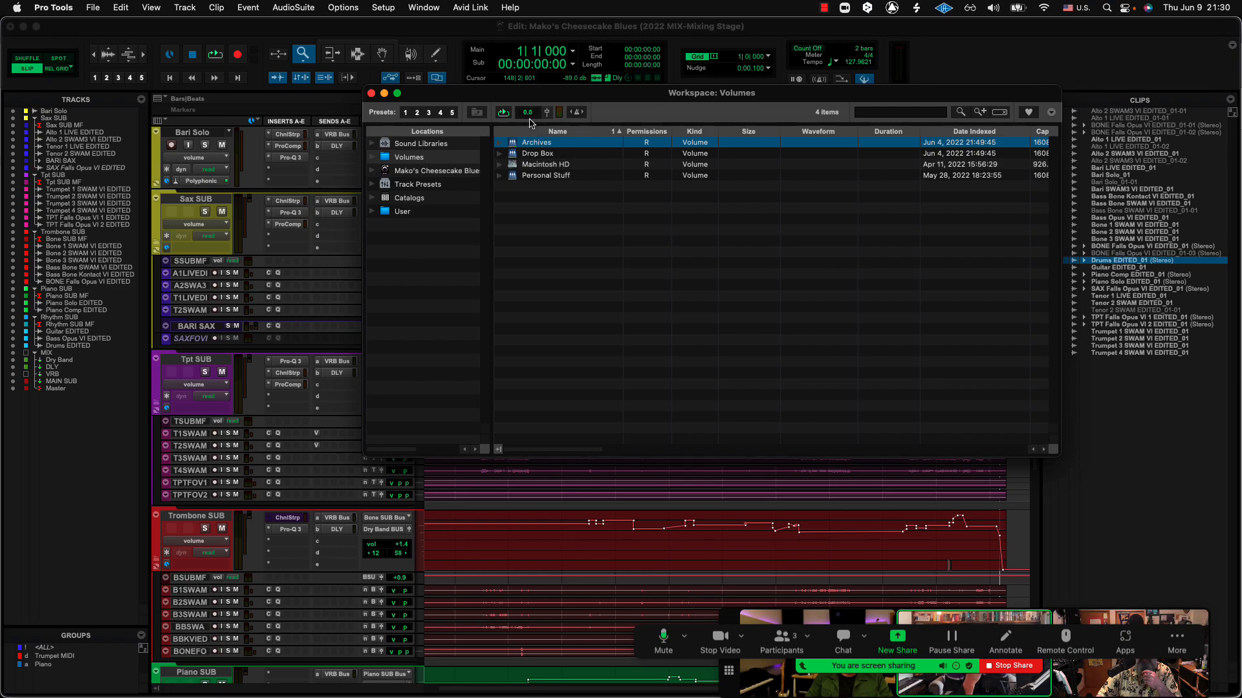
pyautogui.moveTo(532, 123)
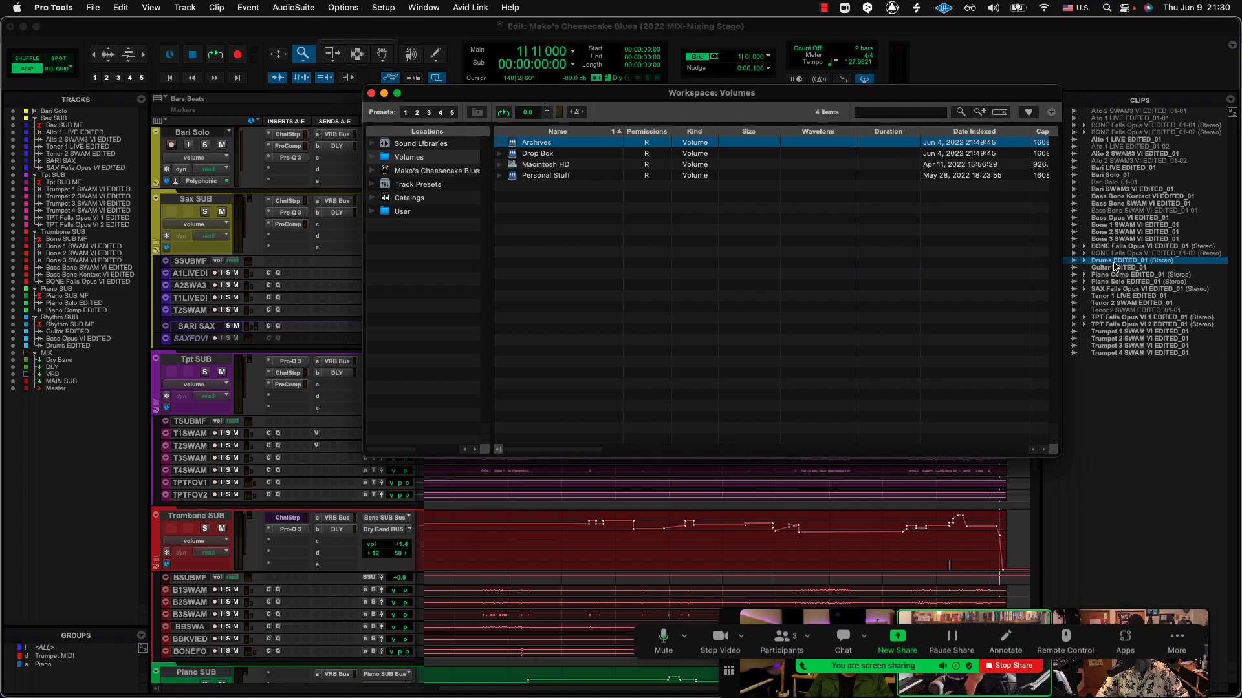
pyautogui.click(383, 7)
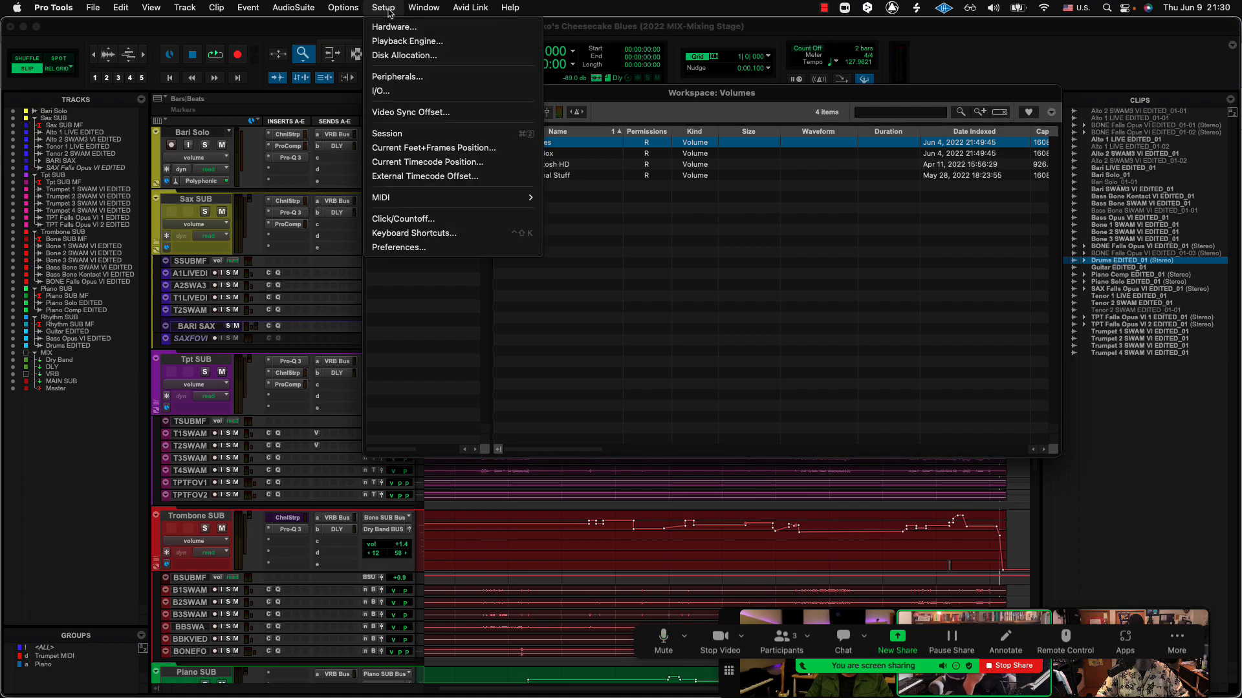
pyautogui.moveTo(395, 25)
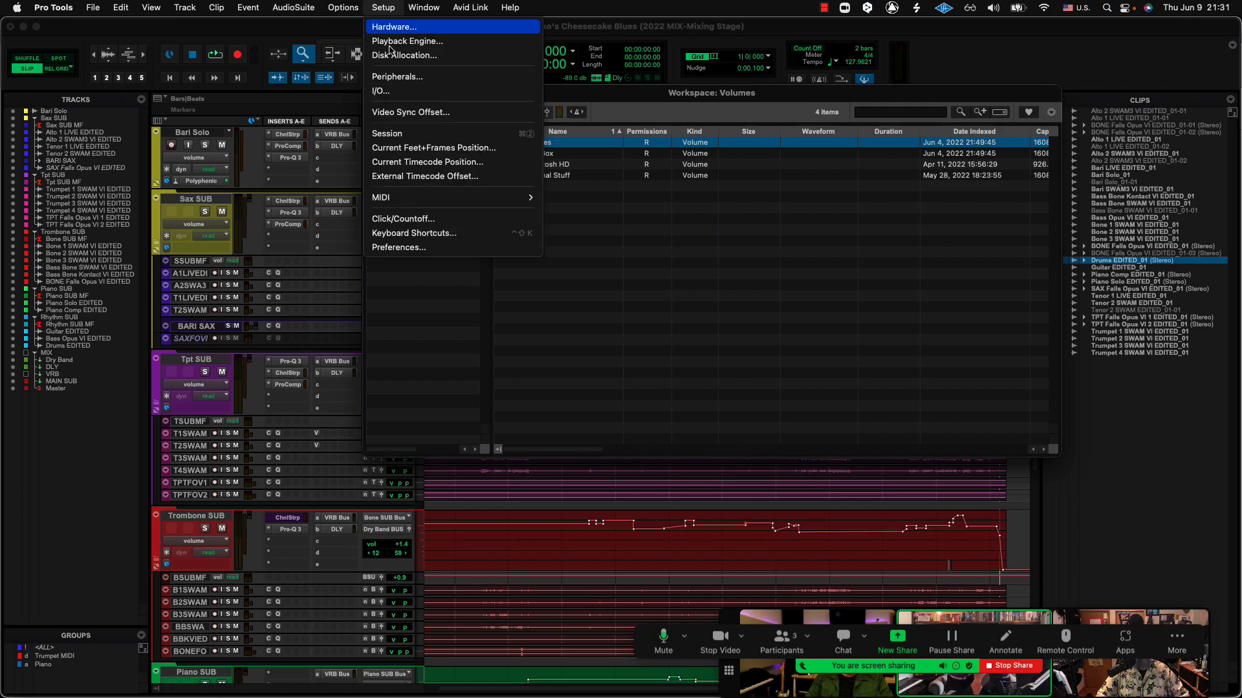
# Step: Load Mod Delay III in the AudioSuite window at factory defaults
pyautogui.click(293, 7)
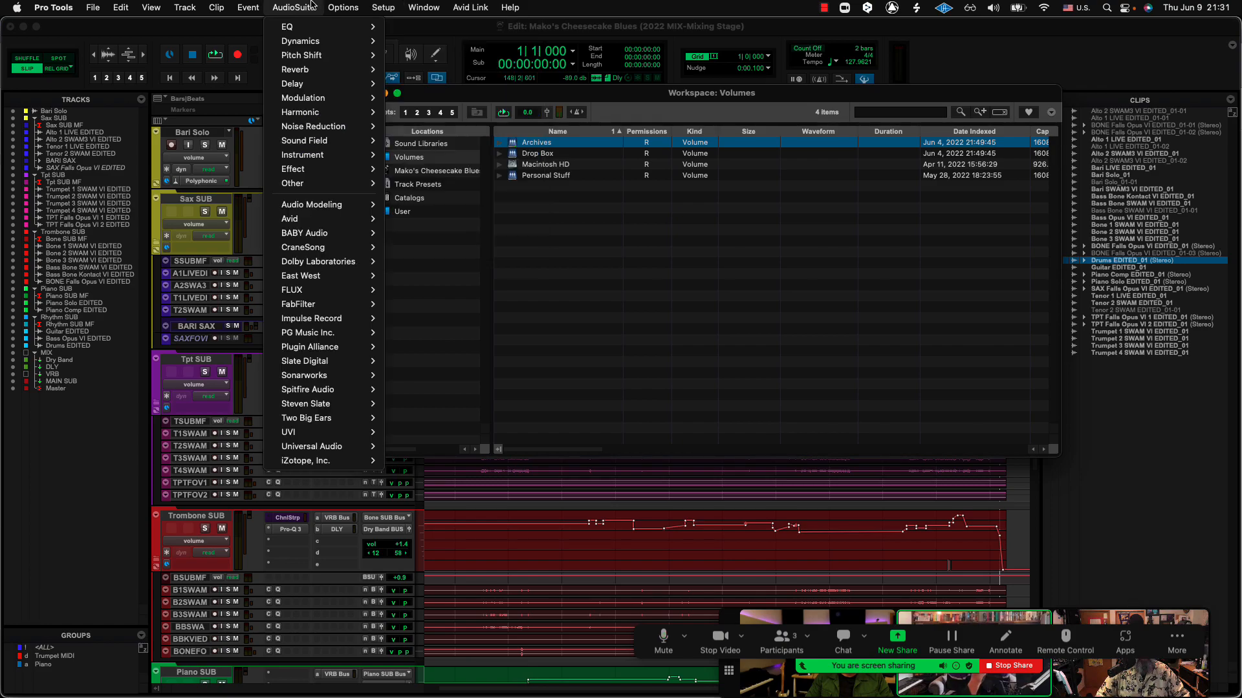
pyautogui.moveTo(313, 126)
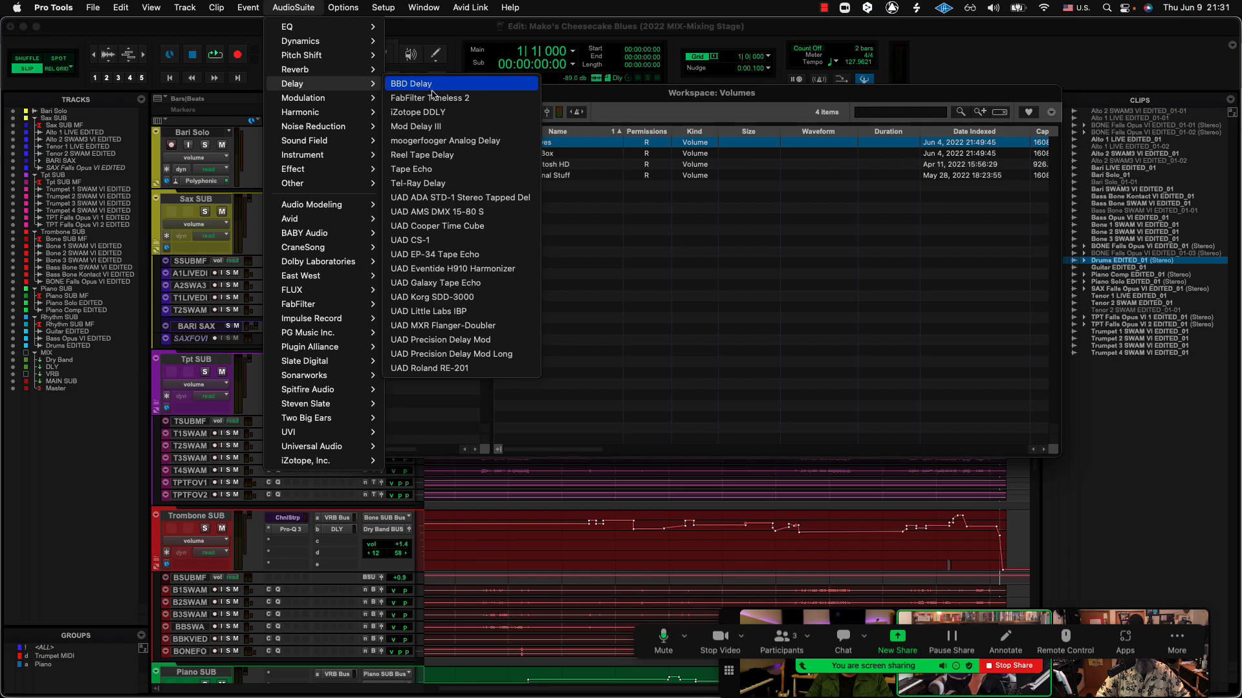
pyautogui.moveTo(433, 126)
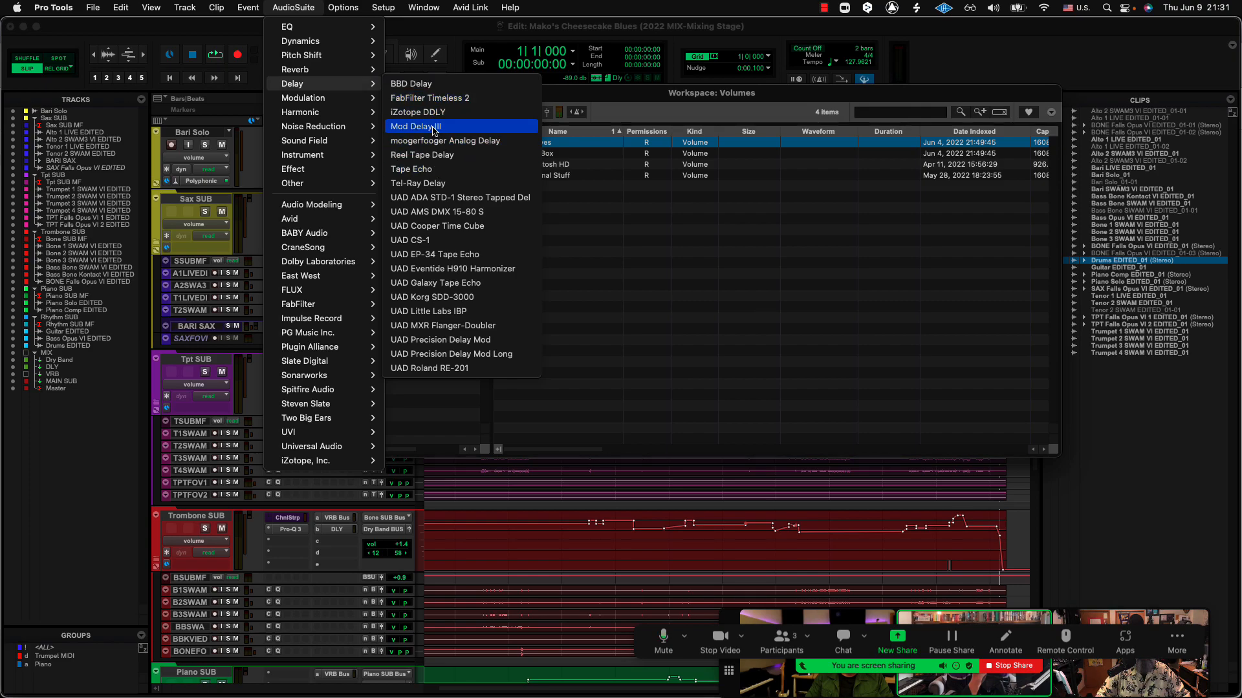
pyautogui.click(415, 126)
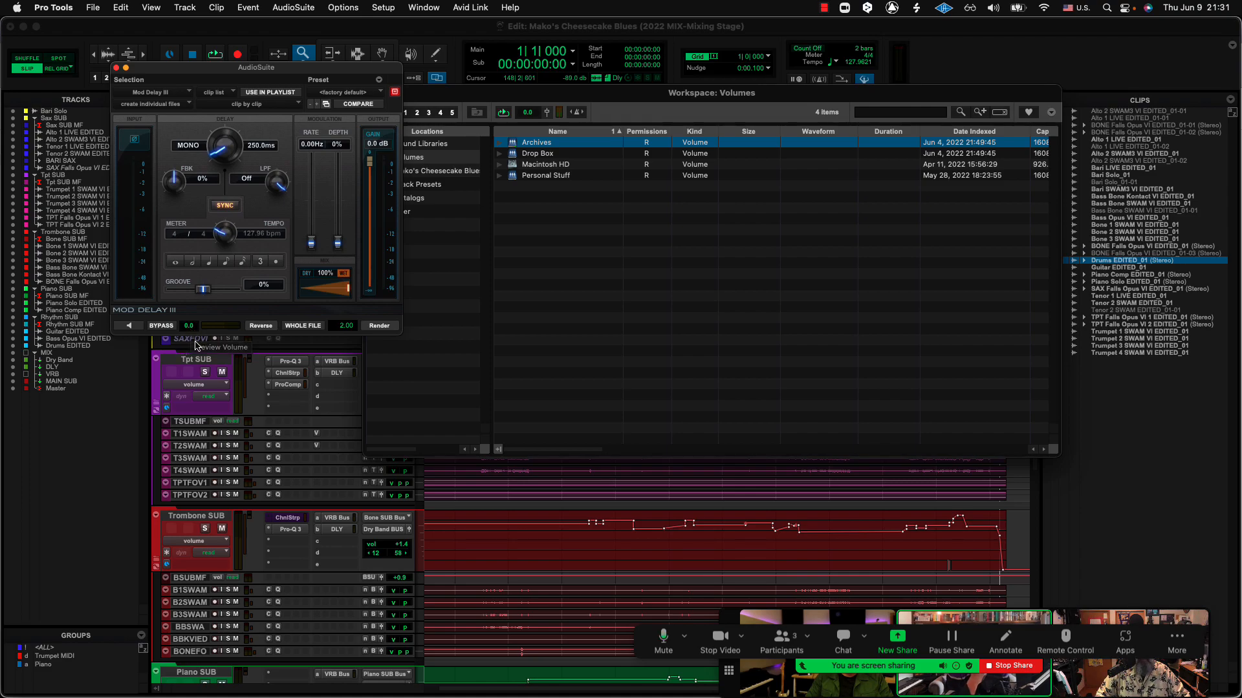
pyautogui.moveTo(529, 101)
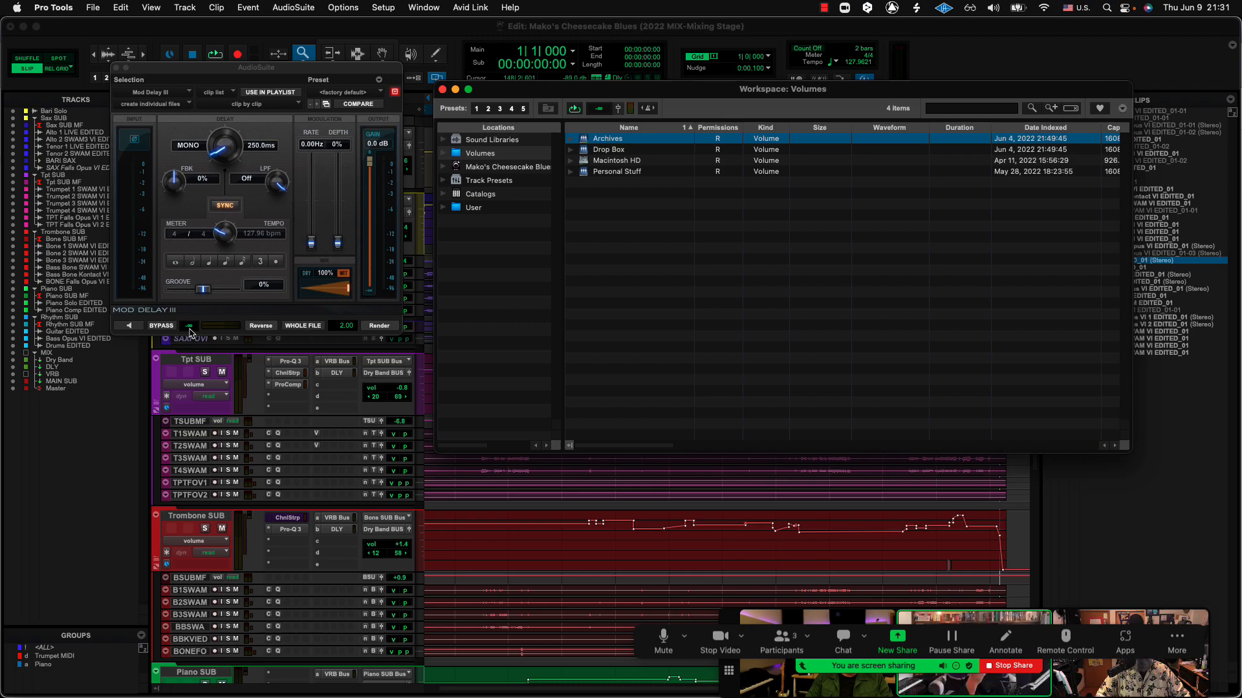
pyautogui.moveTo(188, 325)
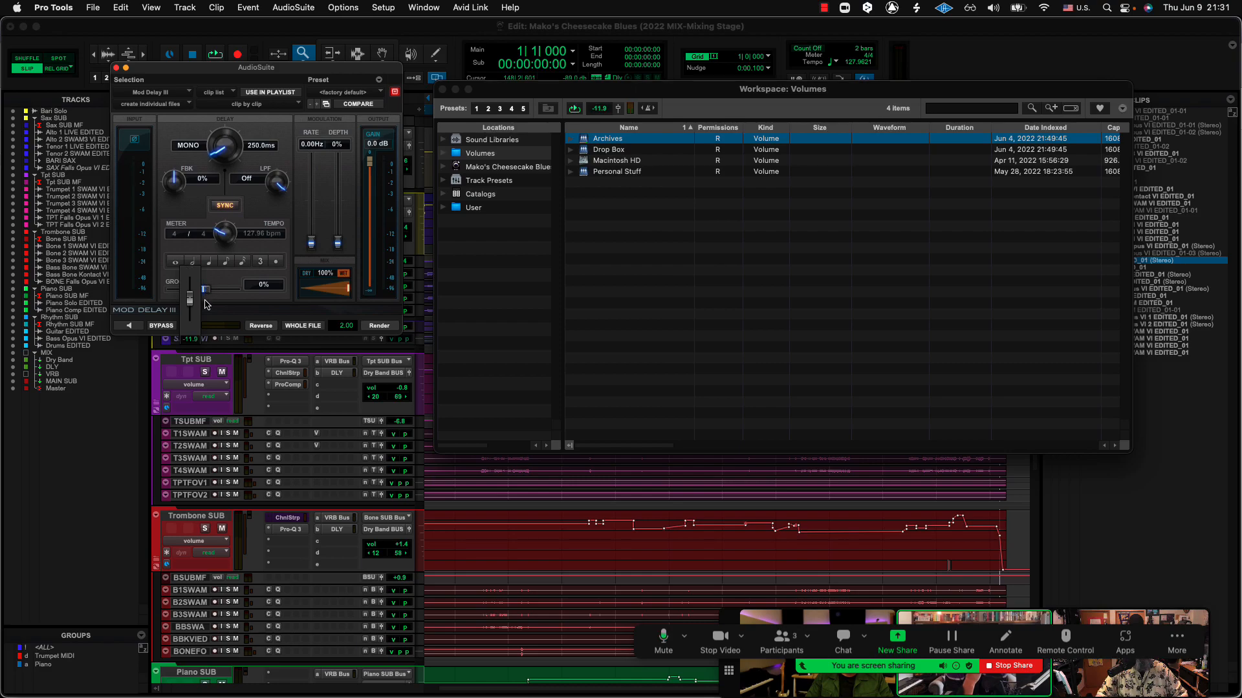
# Step: Adjust the AudioSuite preview volume so the Workspace preview follows, leaving both at 0.0 dB
pyautogui.moveTo(201, 290); pyautogui.dragTo(204, 293)
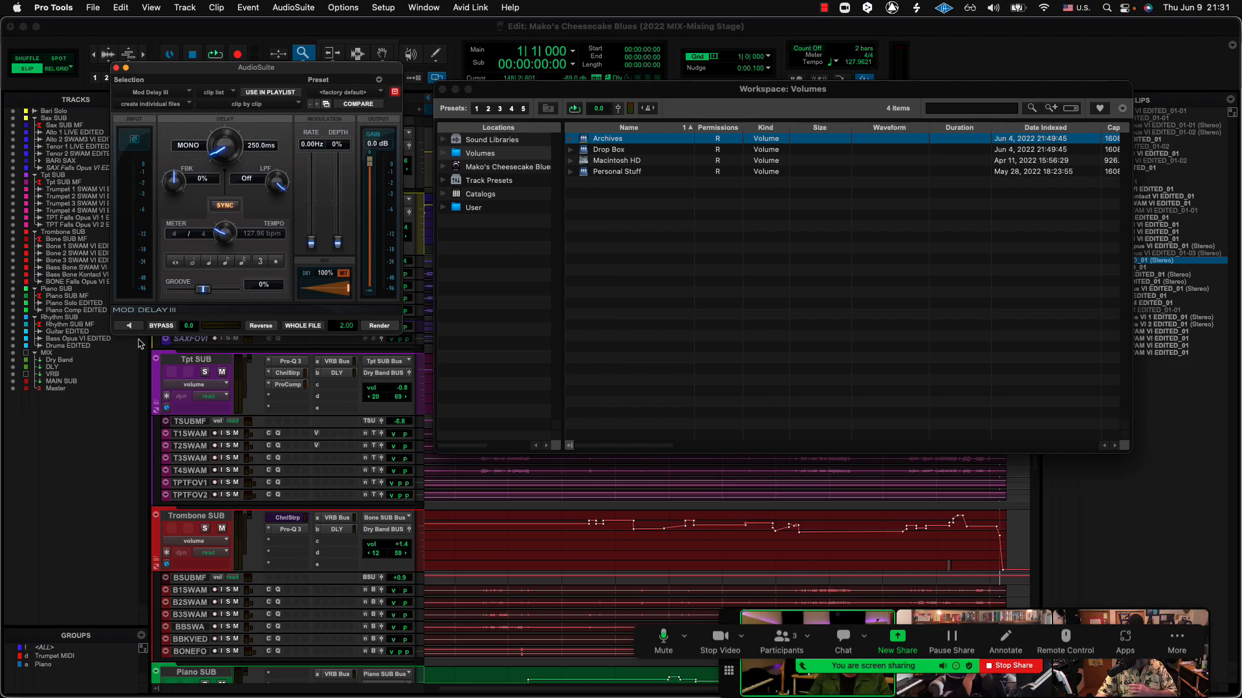
pyautogui.moveTo(427, 243)
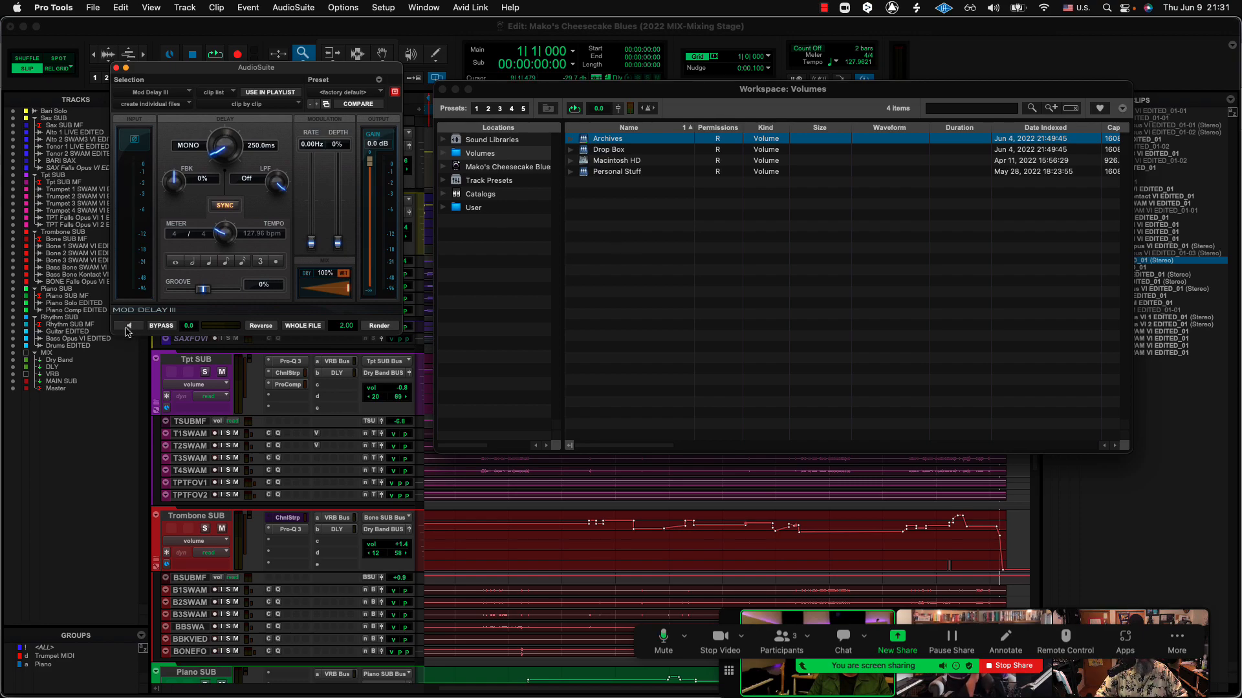
pyautogui.click(127, 325)
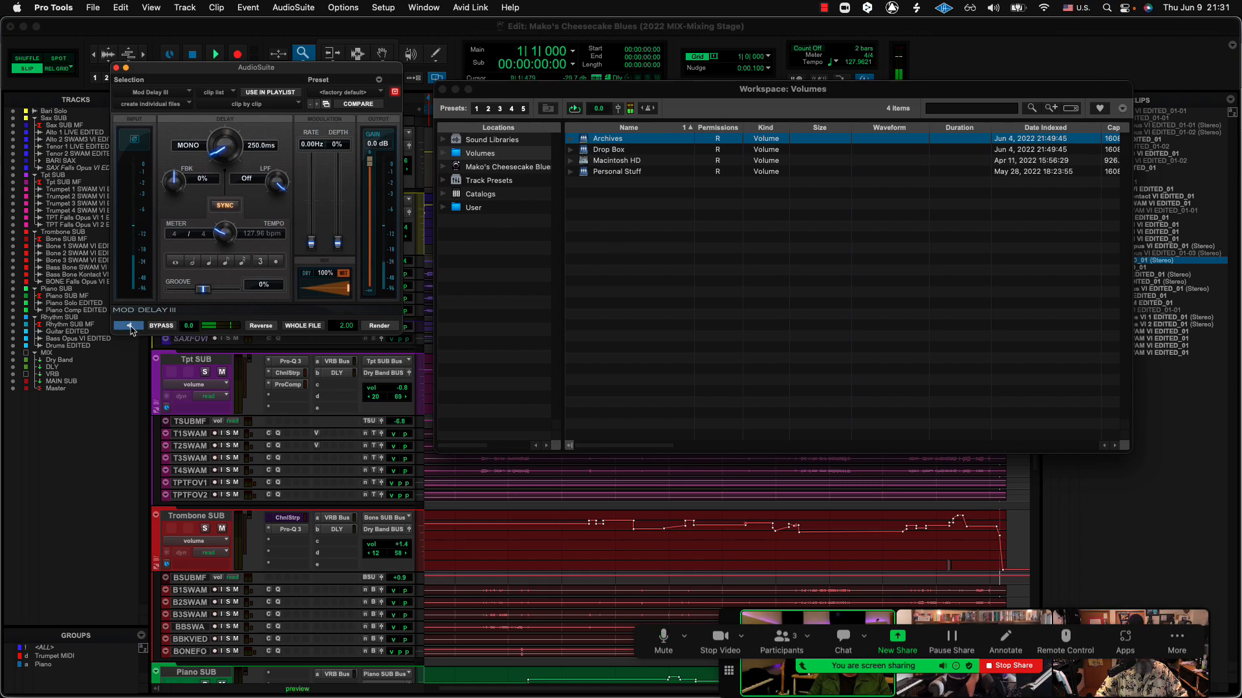
pyautogui.click(128, 326)
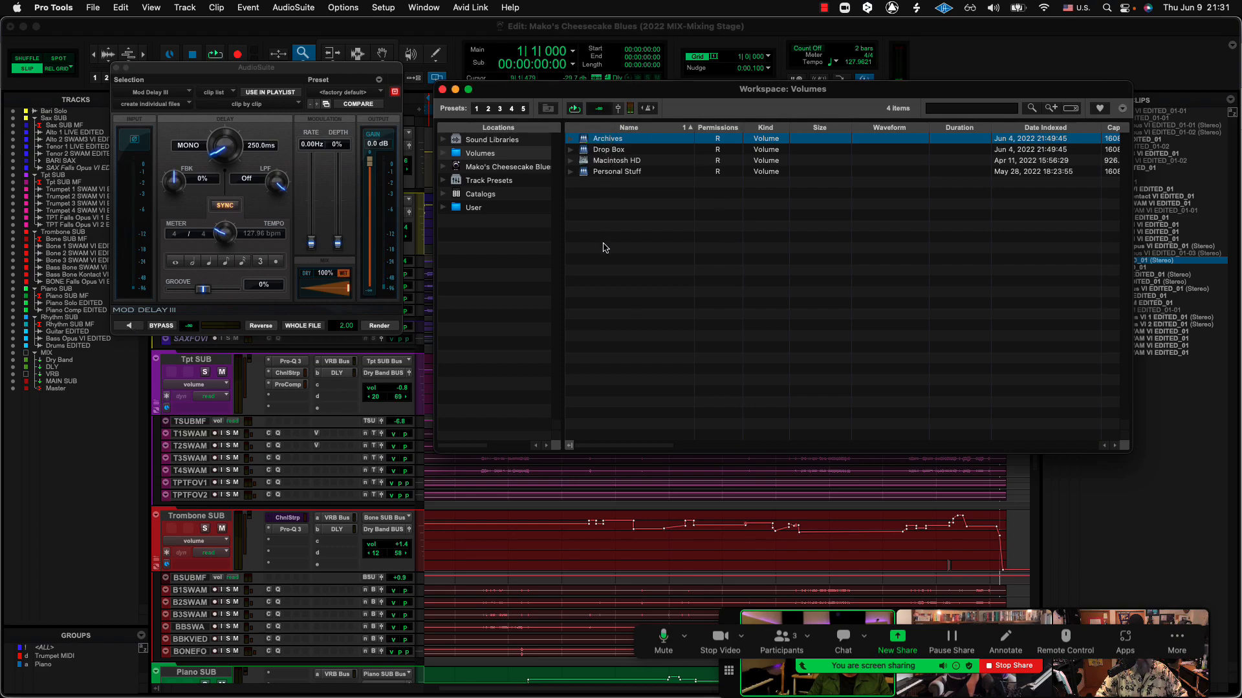
pyautogui.click(128, 325)
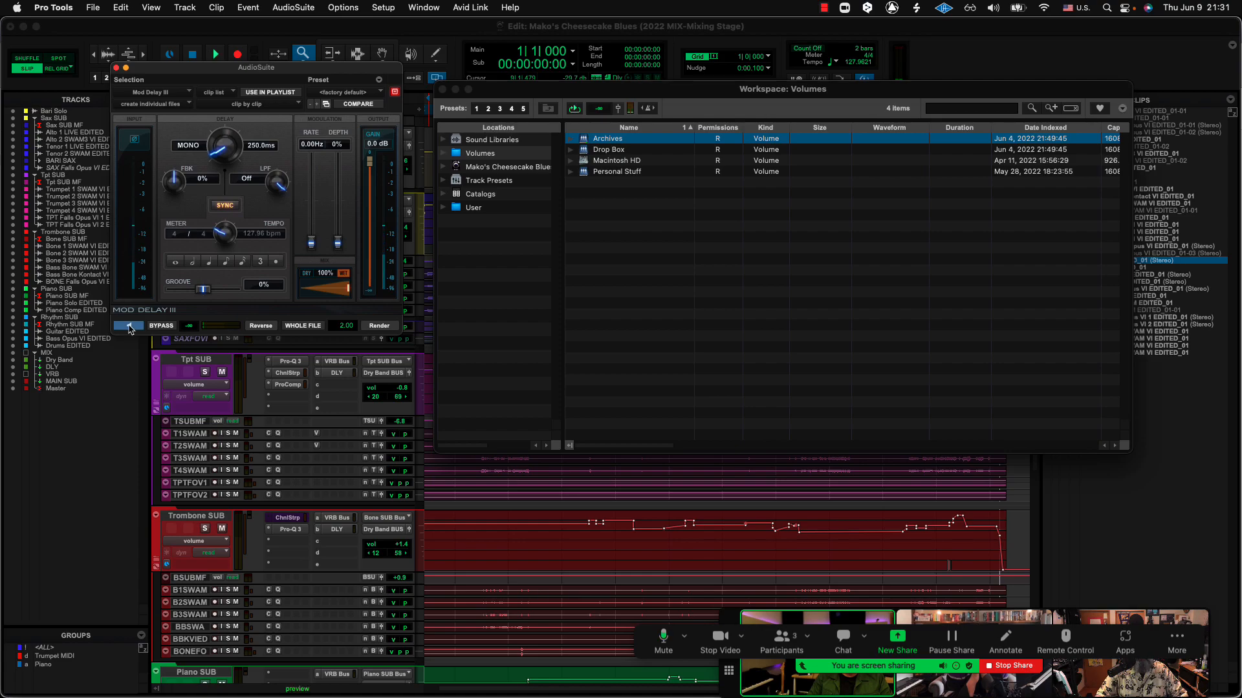
pyautogui.moveTo(129, 326)
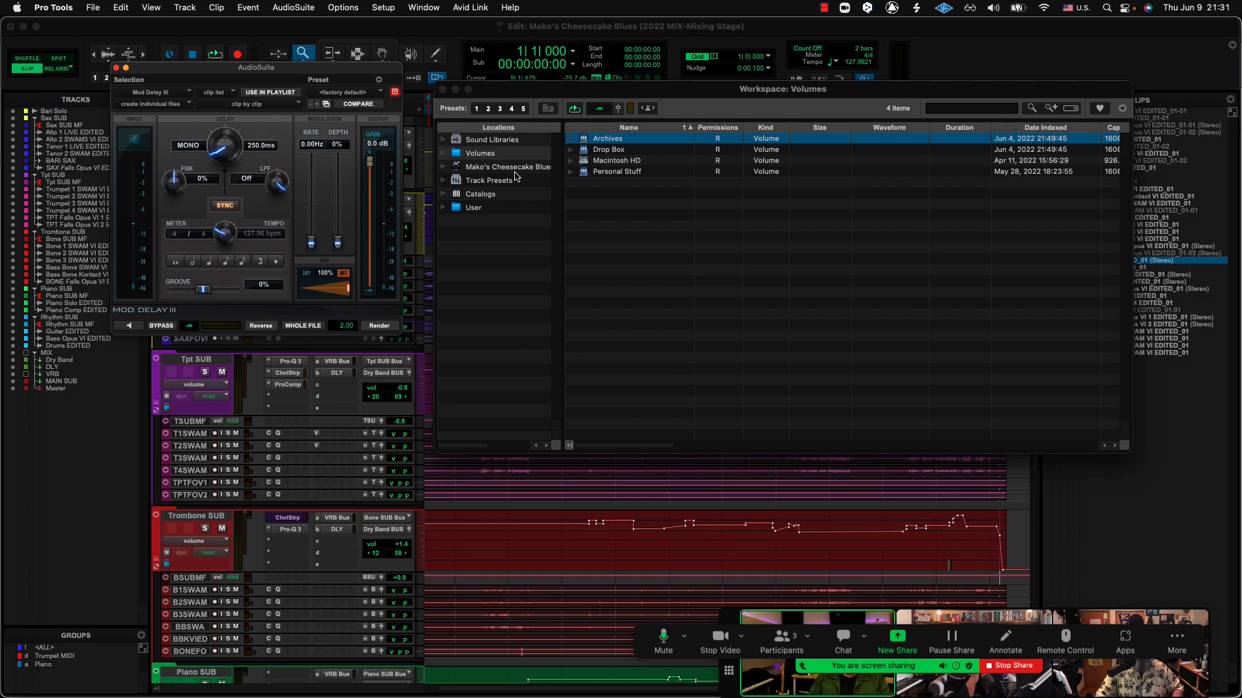
pyautogui.moveTo(576, 119)
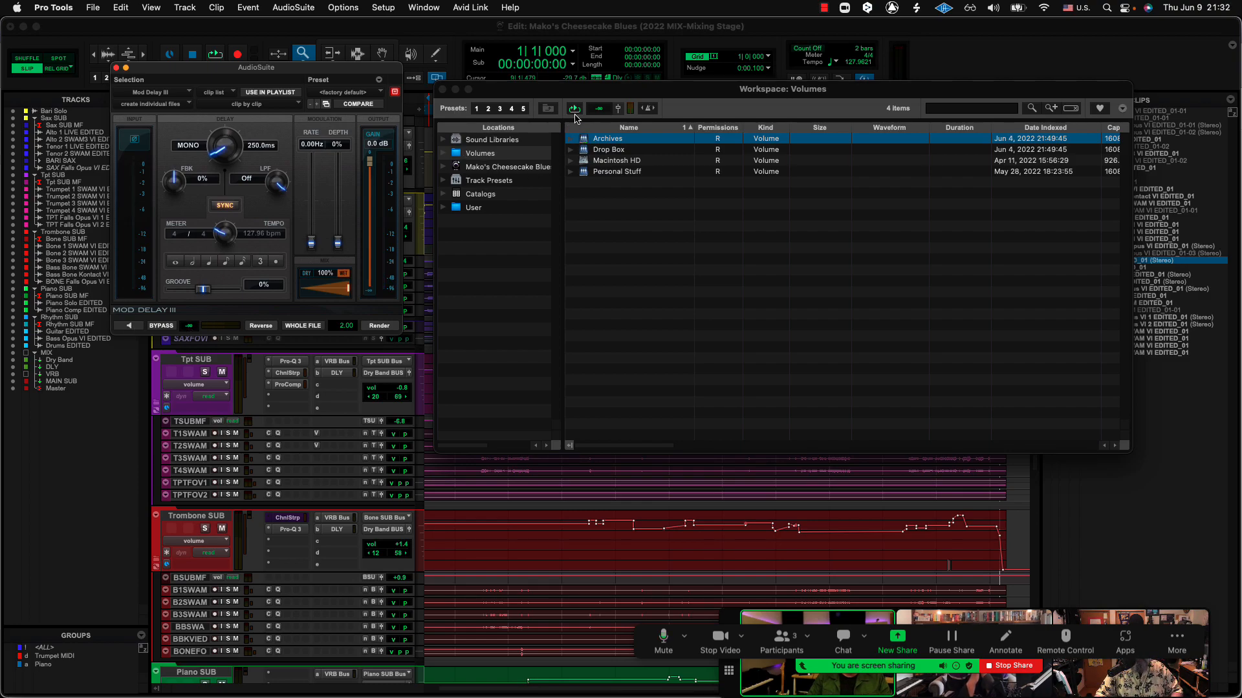